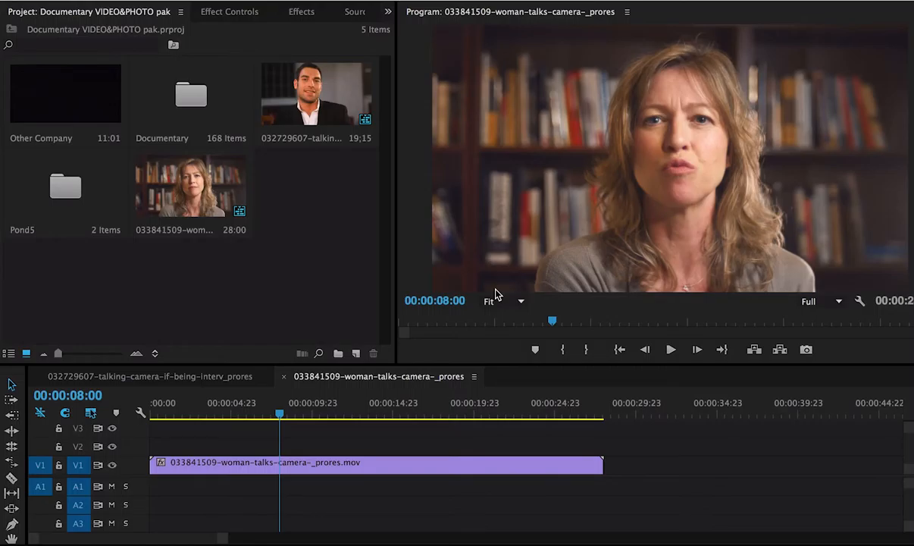
mouse_move(244, 106)
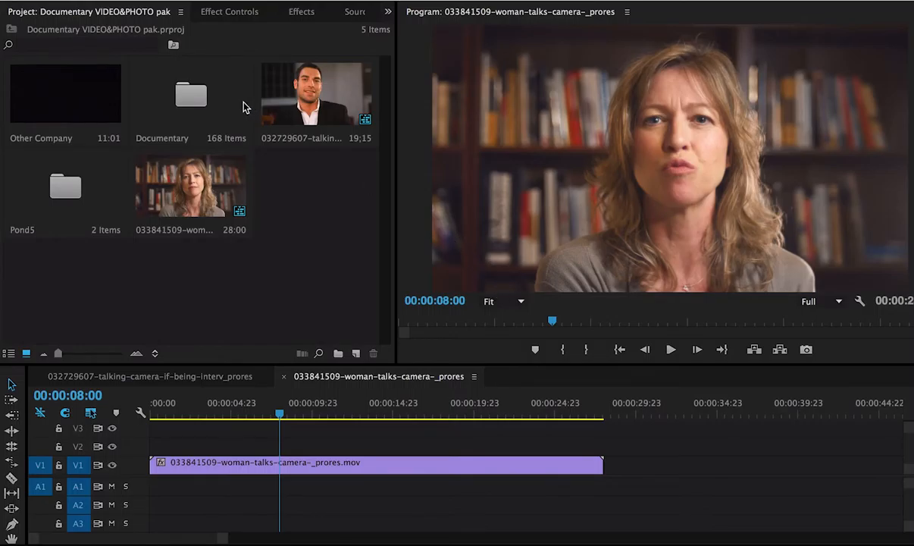
Open the Documentary bin and browse through its bokeh PNG images
double_click(191, 93)
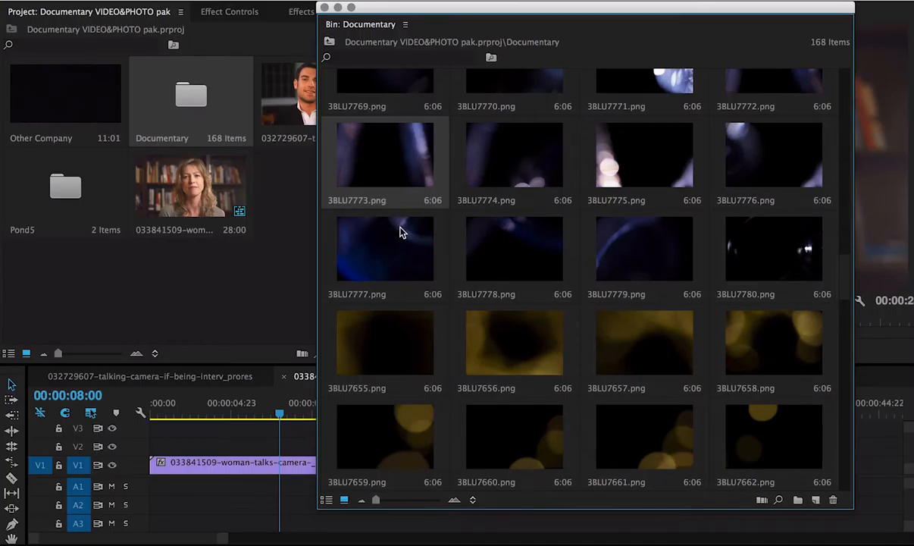
mouse_move(632, 322)
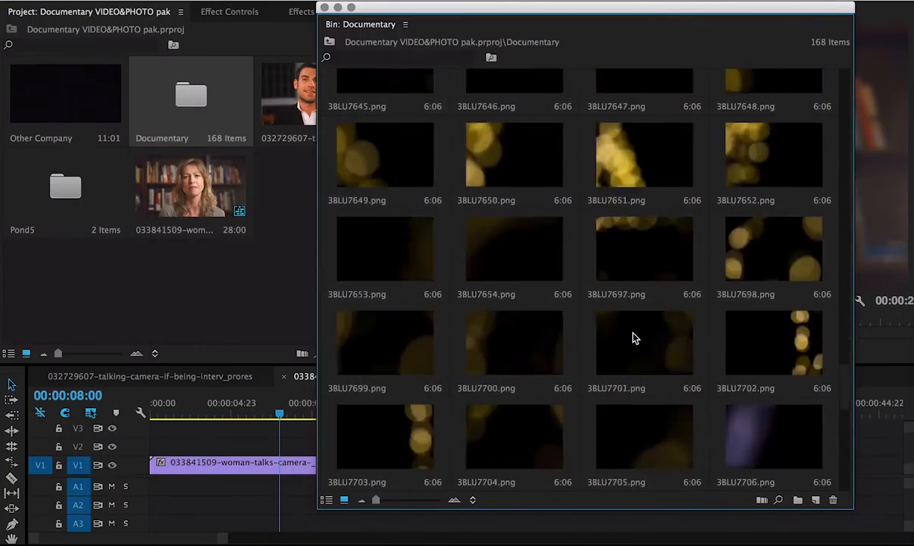
scroll(down, 3)
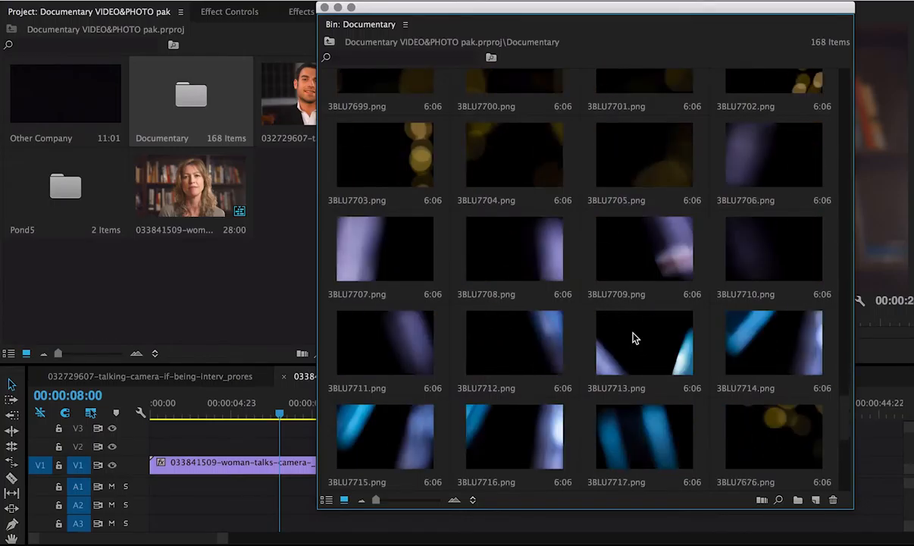
scroll(down, 3)
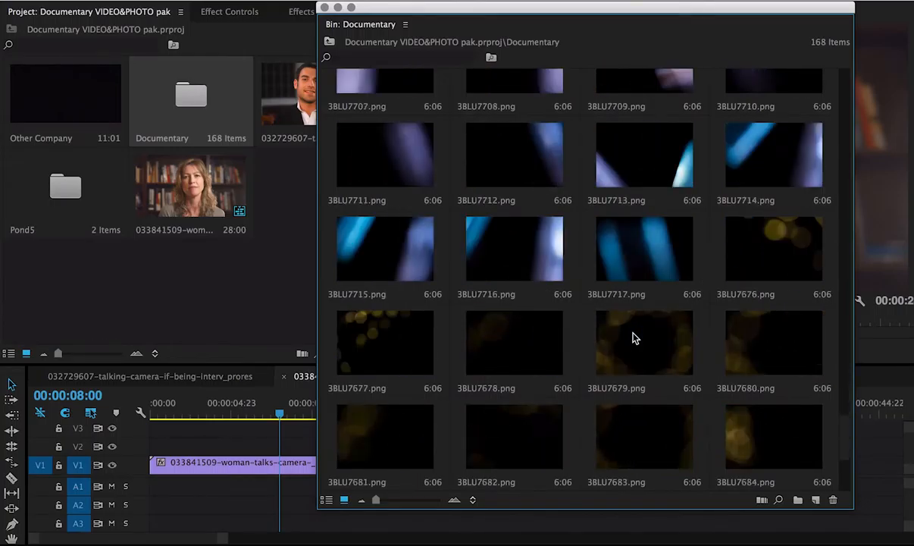
scroll(down, 3)
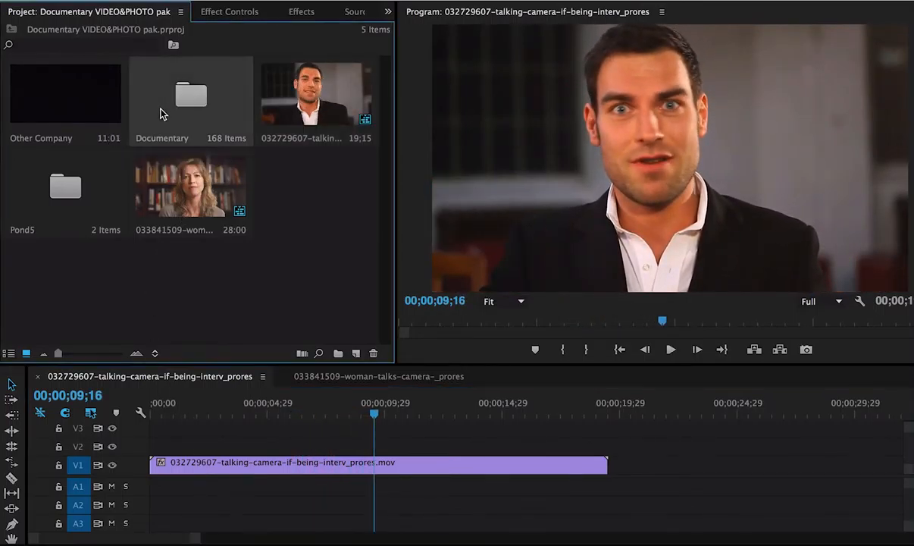
Place 3BLU7724.png on V2 above the man's interview and extend it to the clip's end
double_click(191, 94)
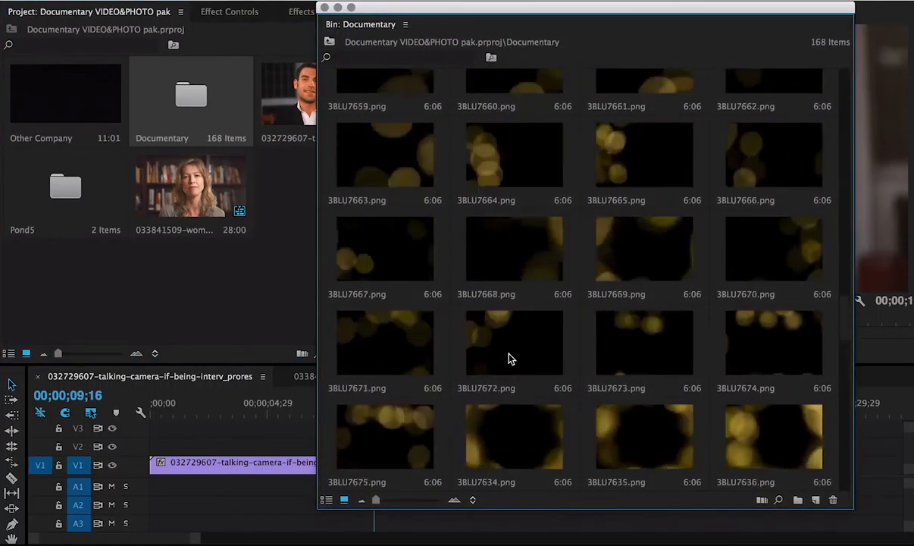
scroll(down, 3)
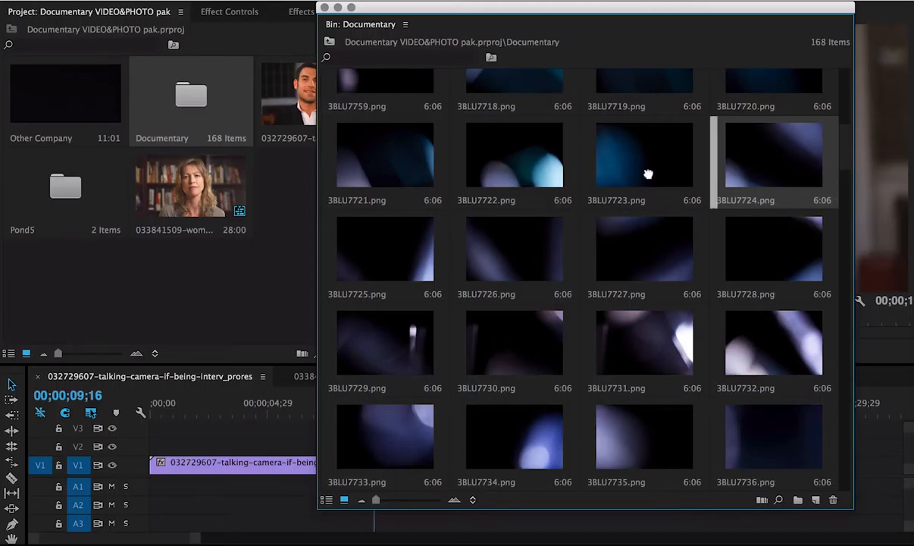
drag(773, 156, 198, 443)
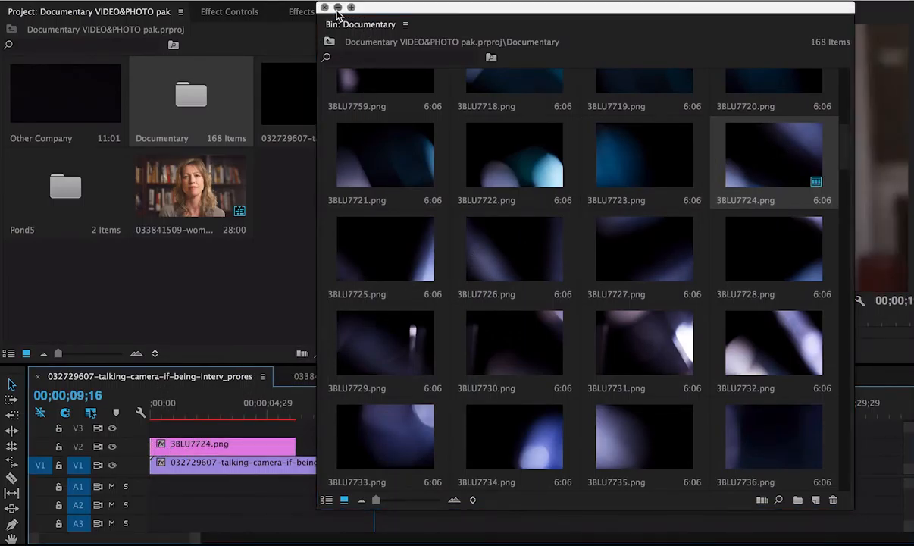
click(325, 7)
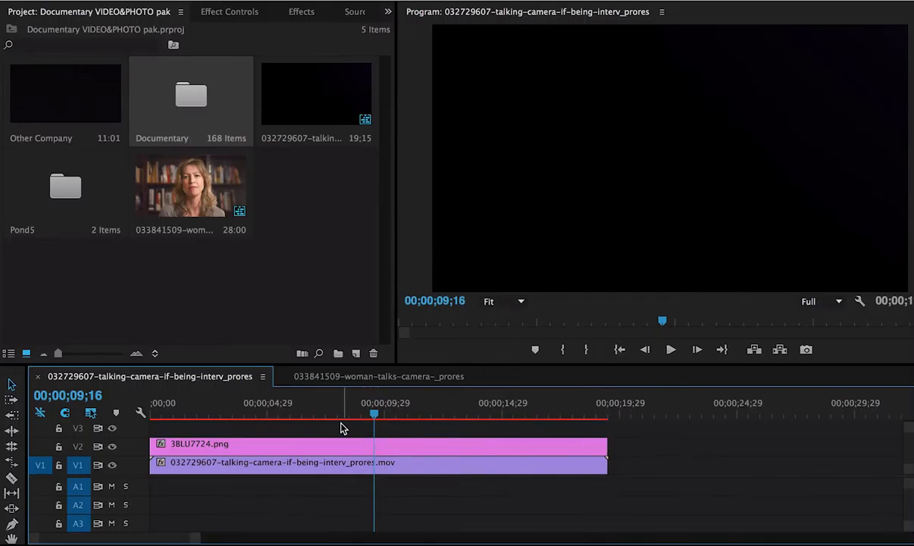
click(670, 349)
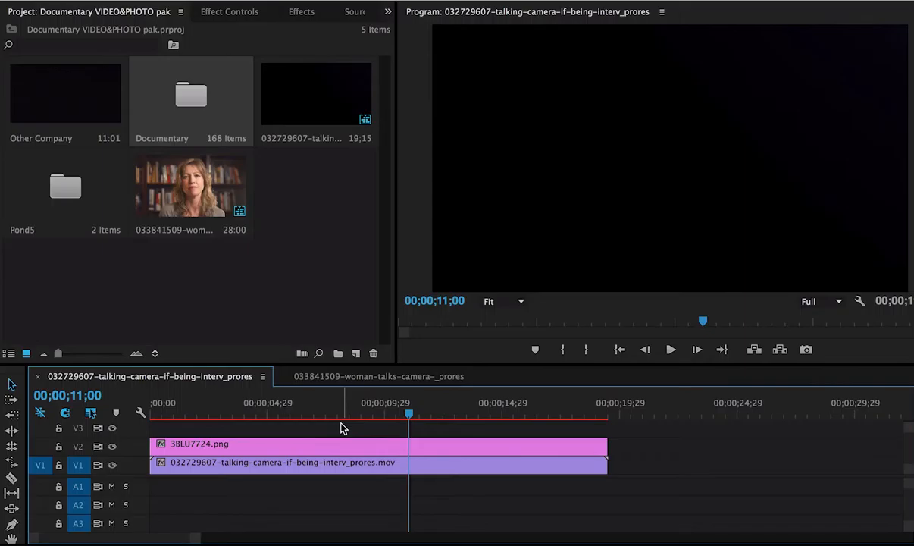
Give the 3BLU7724.png clip Motion Scale 23 and Opacity blend mode Screen
click(229, 11)
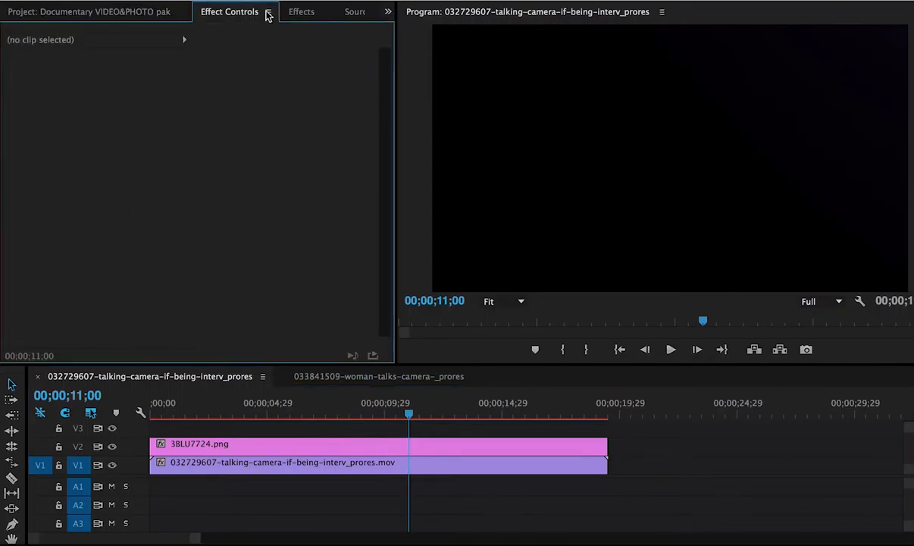
click(258, 444)
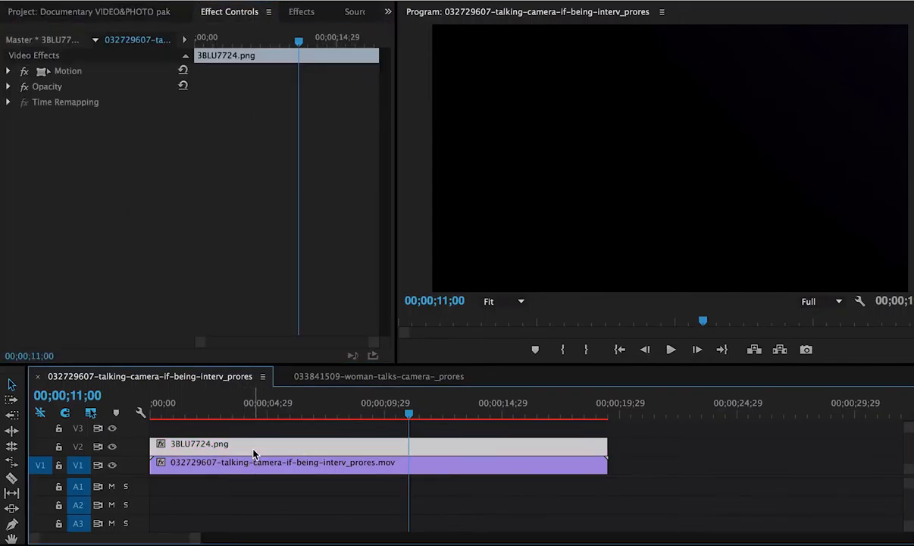
click(8, 71)
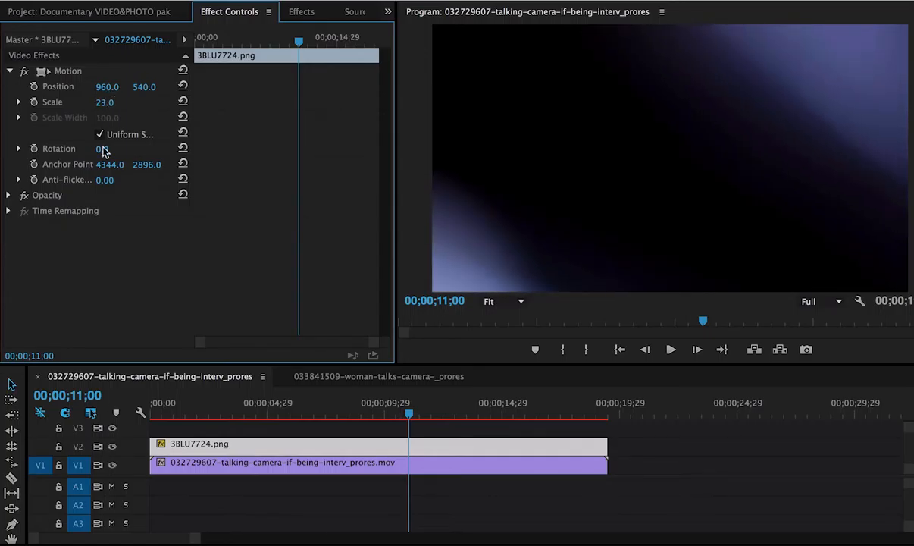
click(9, 195)
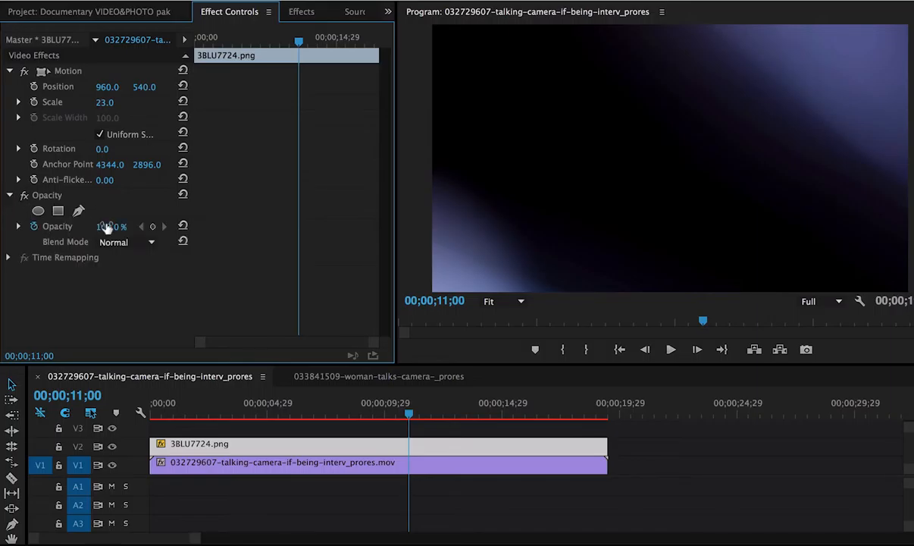
click(128, 242)
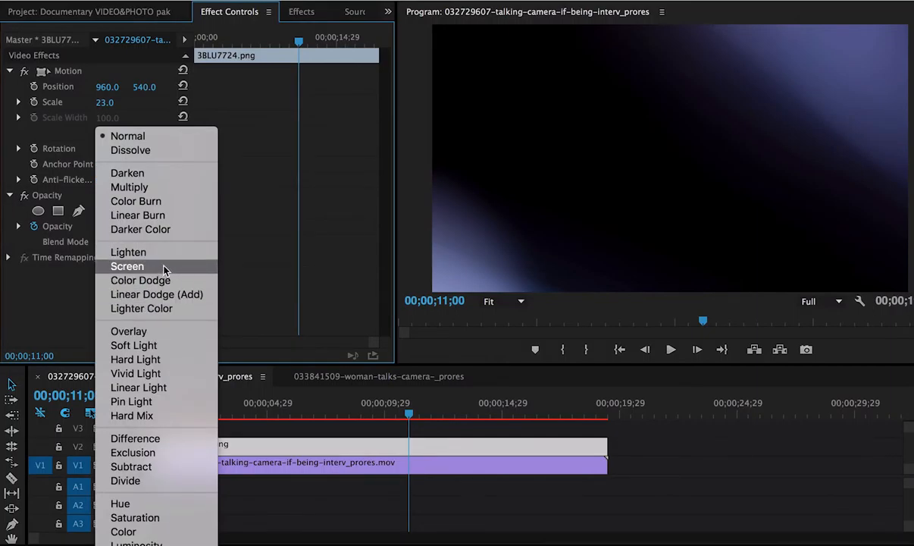
click(127, 266)
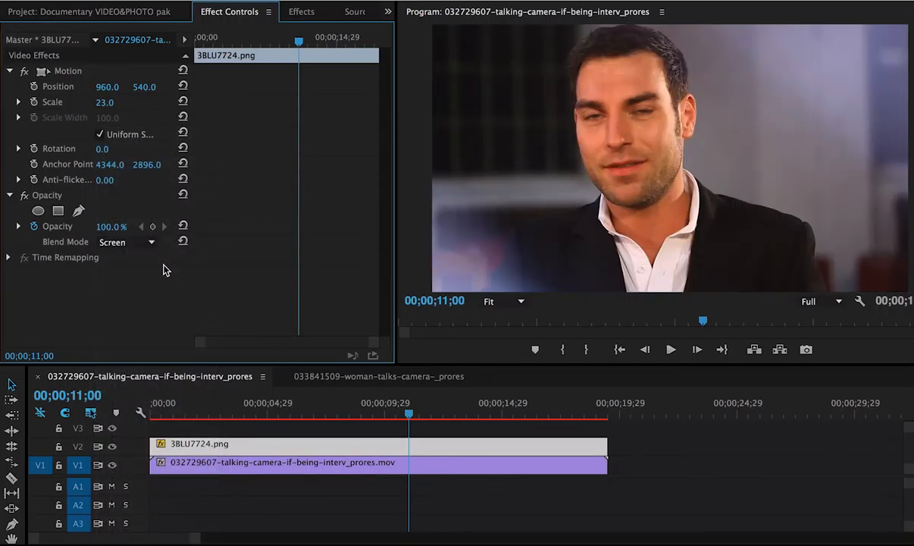
click(670, 349)
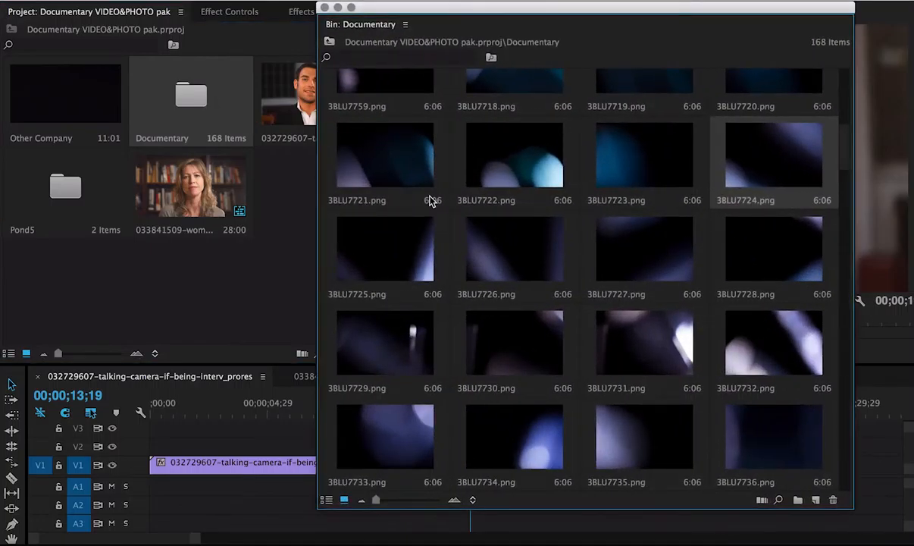
Drag golden bokeh 3BLU7640.png from the Documentary bin onto V2 over the man's clip
scroll(down, 3)
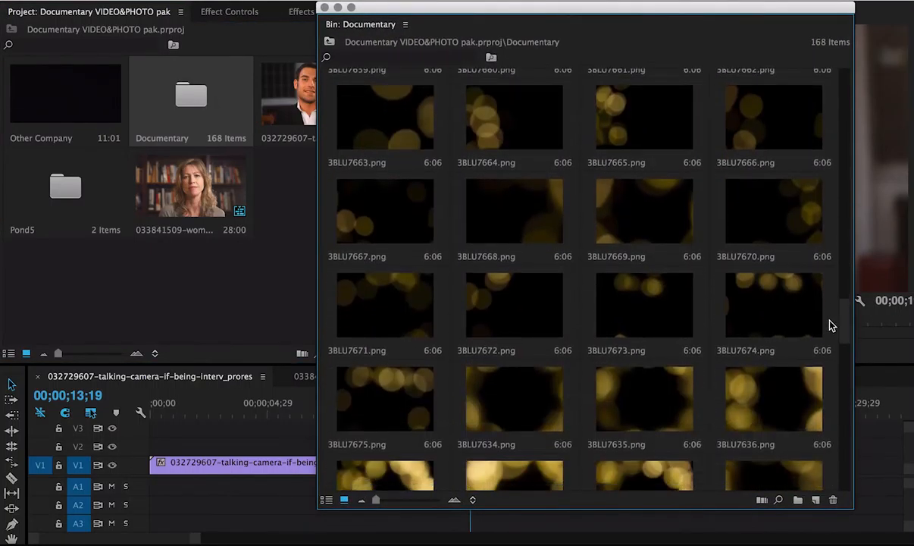
scroll(down, 3)
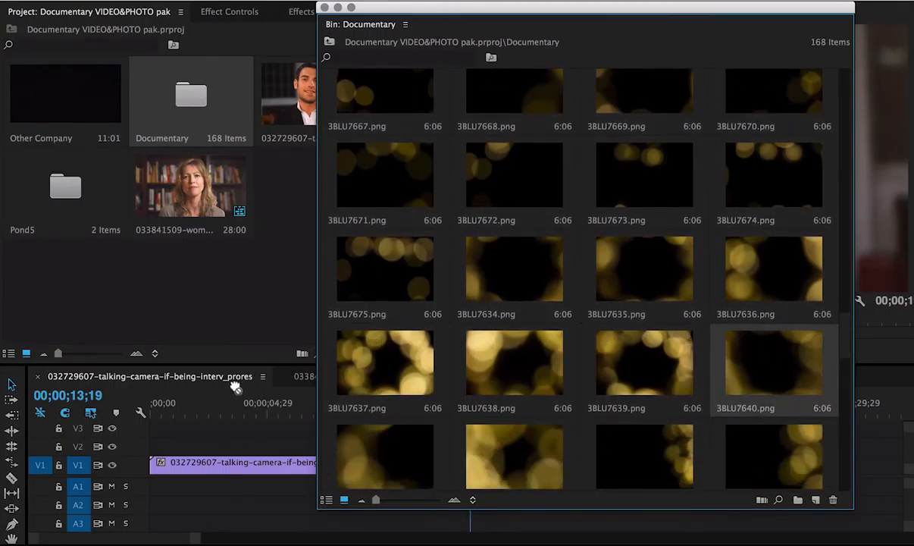
drag(773, 362, 219, 443)
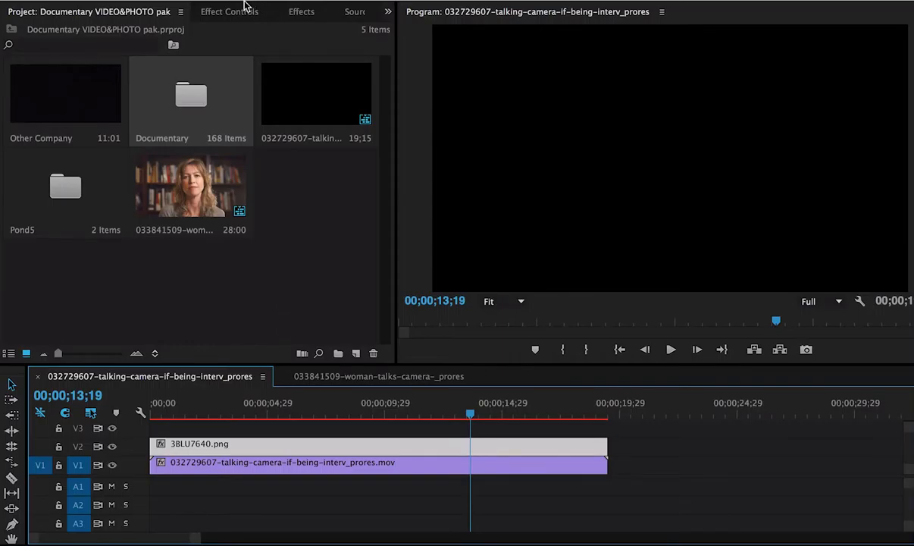
Set the golden 3BLU7640.png overlay's Opacity blend mode to Screen
click(229, 11)
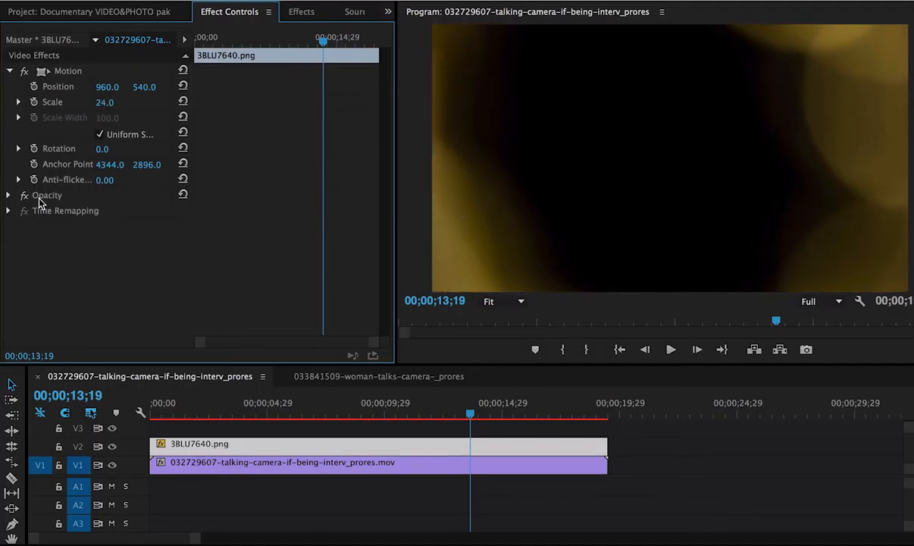
click(65, 241)
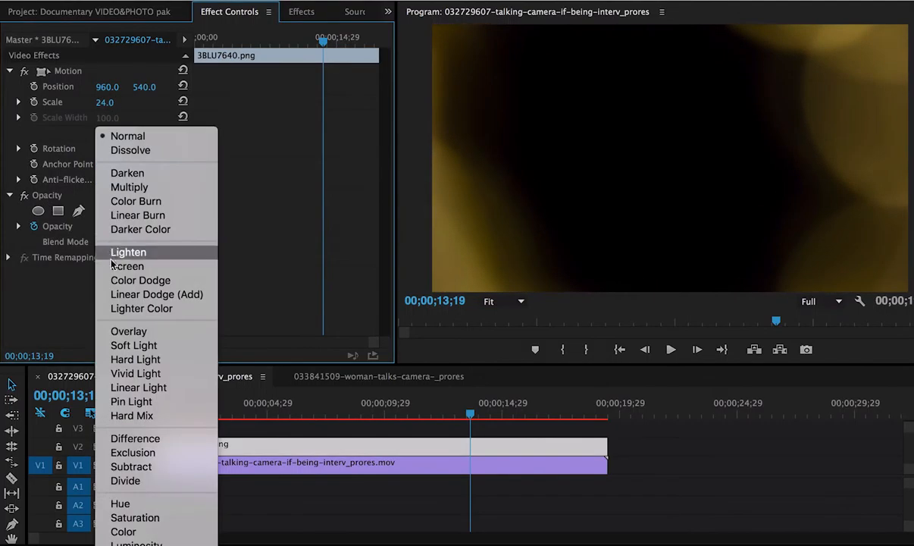
click(127, 265)
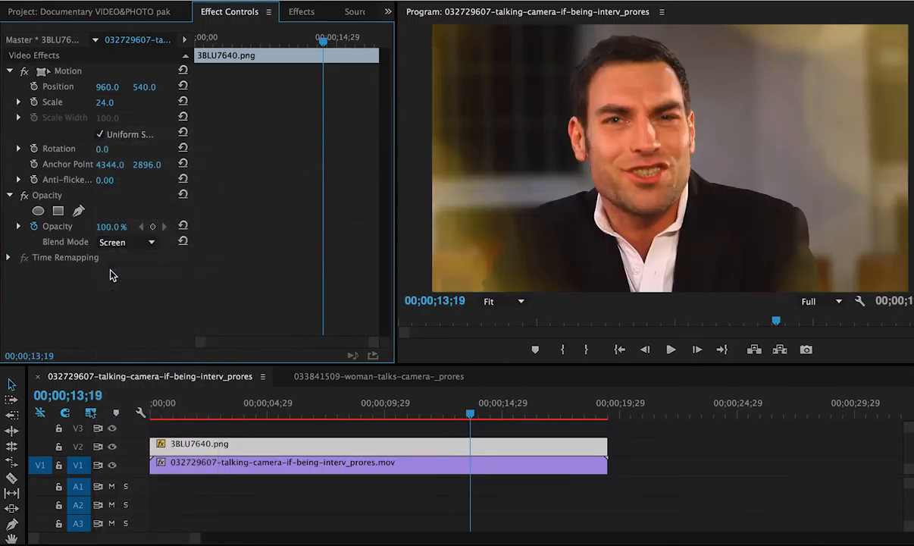
click(670, 349)
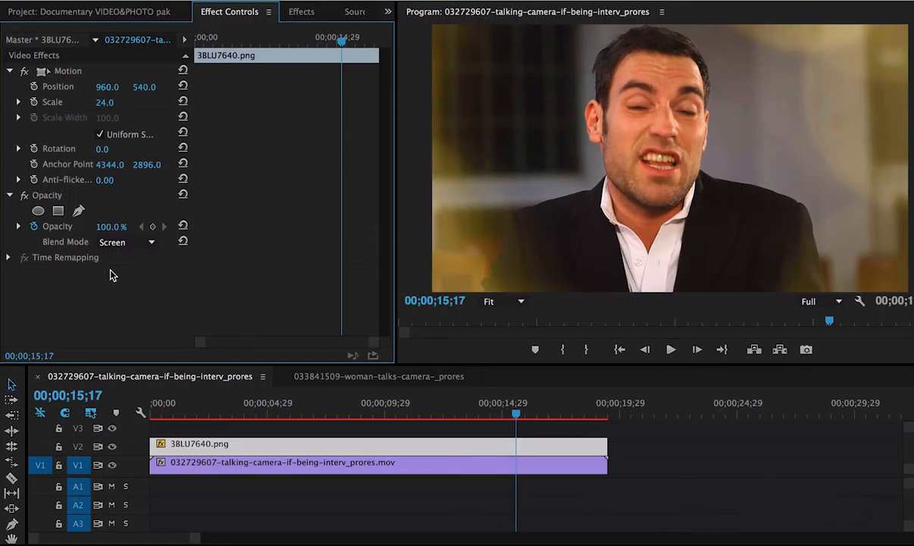
click(91, 11)
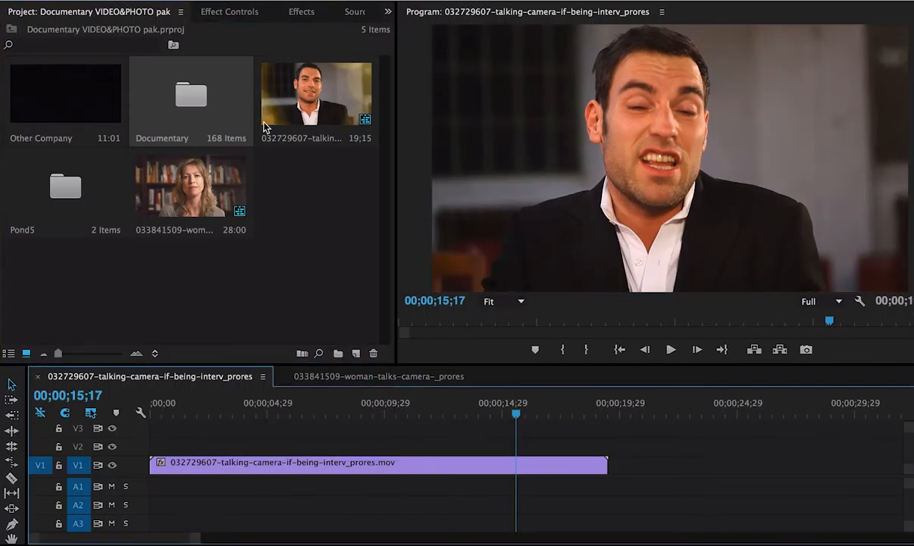
Open the woman's interview sequence, put the Other Company clip on V2, and play it
click(379, 376)
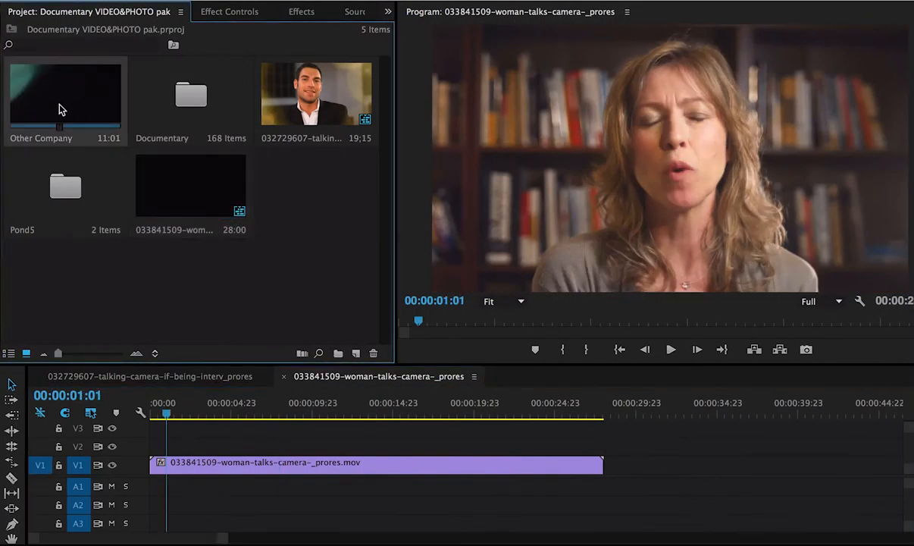
drag(65, 99, 235, 444)
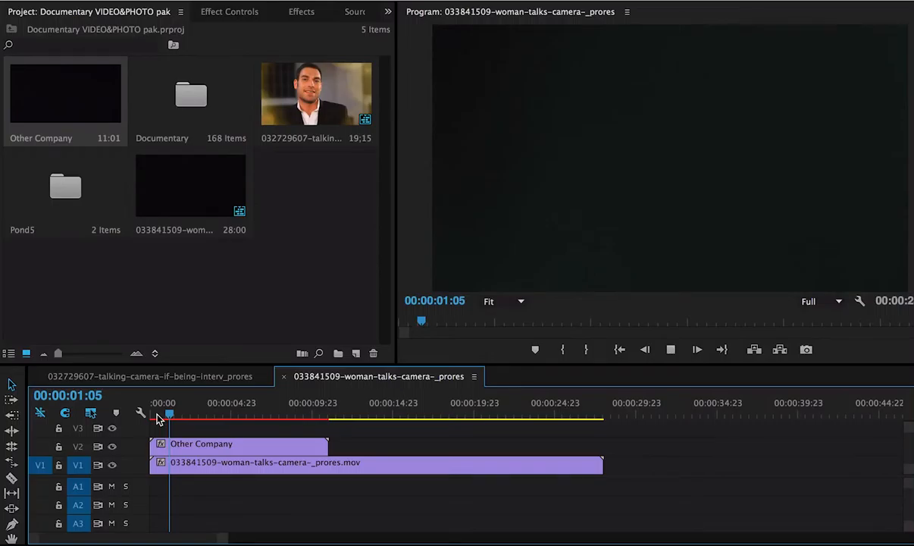
click(202, 415)
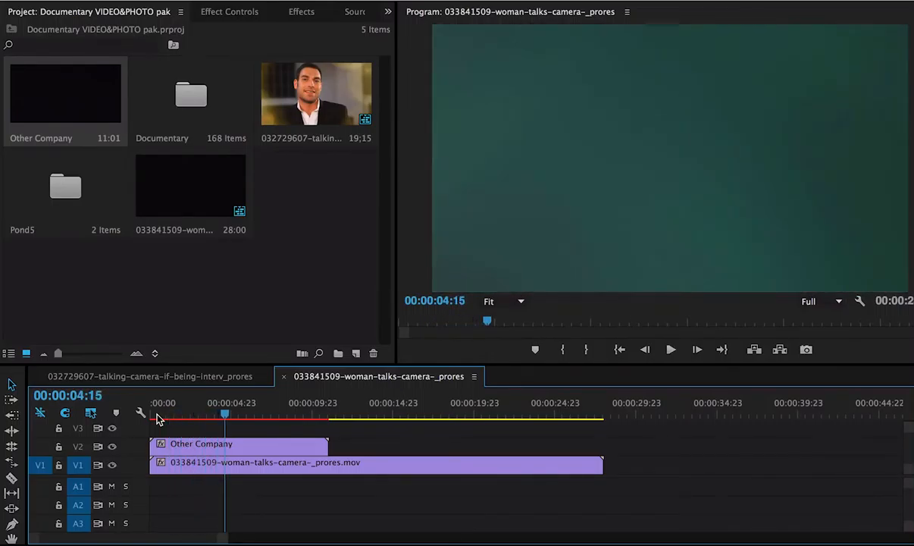
Blend the Other Company clip in Screen mode, replay from the start, then select it for removal
click(229, 12)
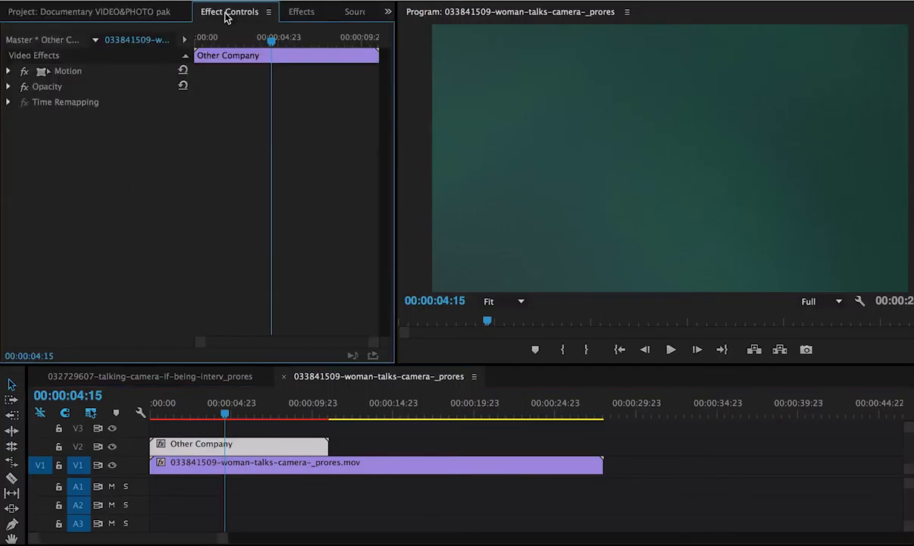
click(8, 86)
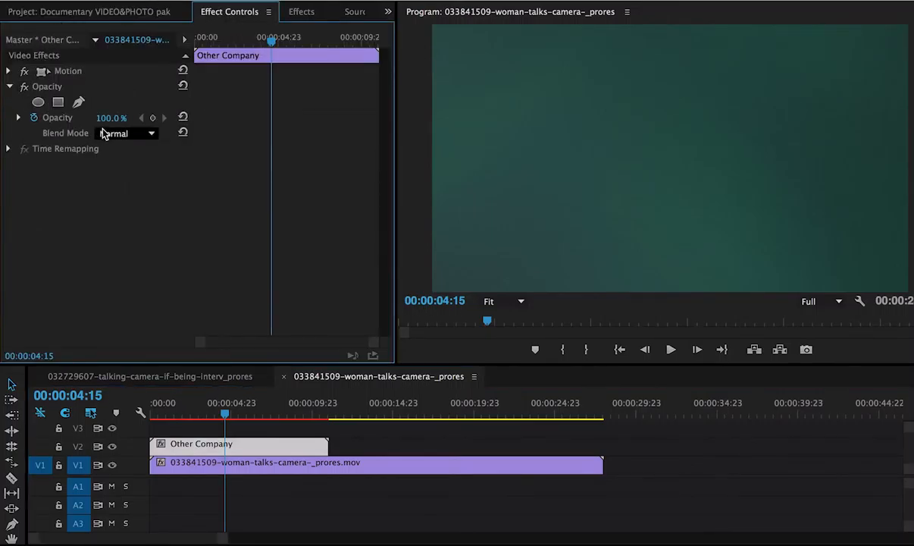
click(128, 133)
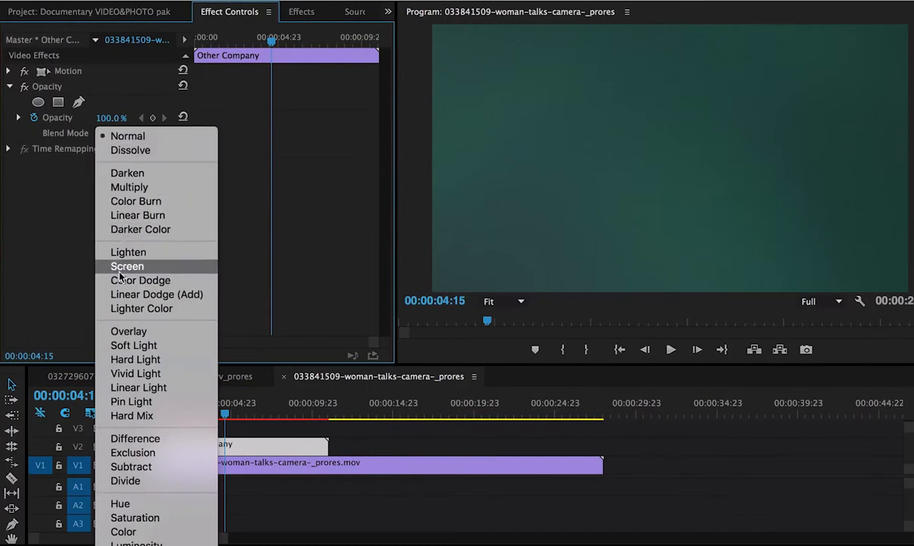
click(126, 266)
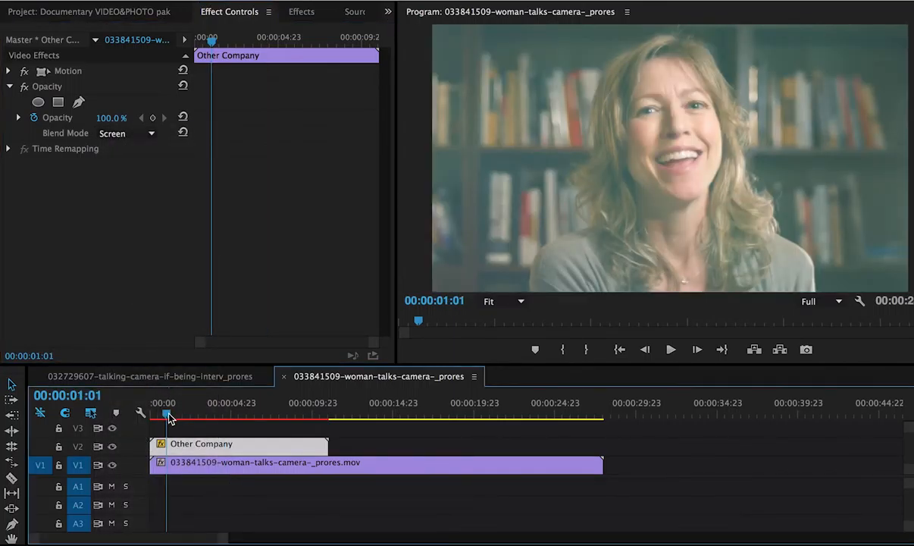
click(670, 349)
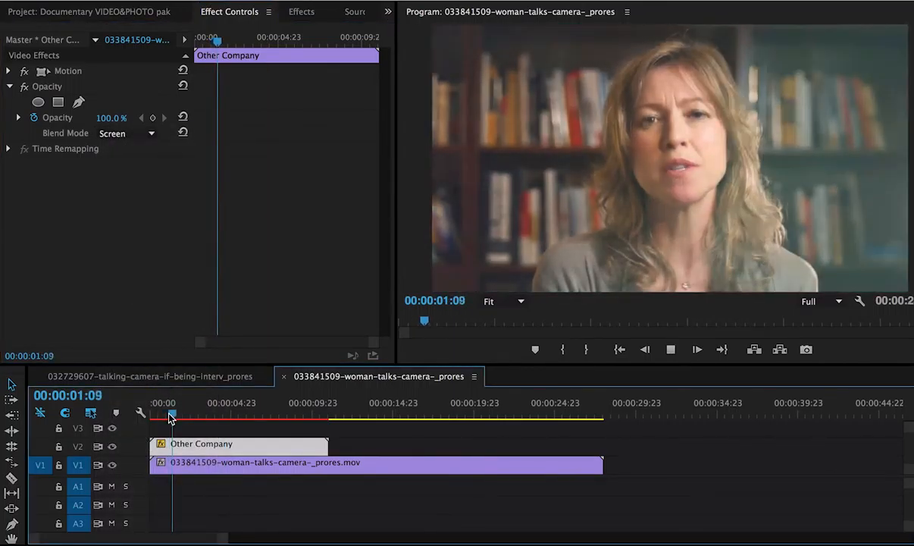
click(205, 415)
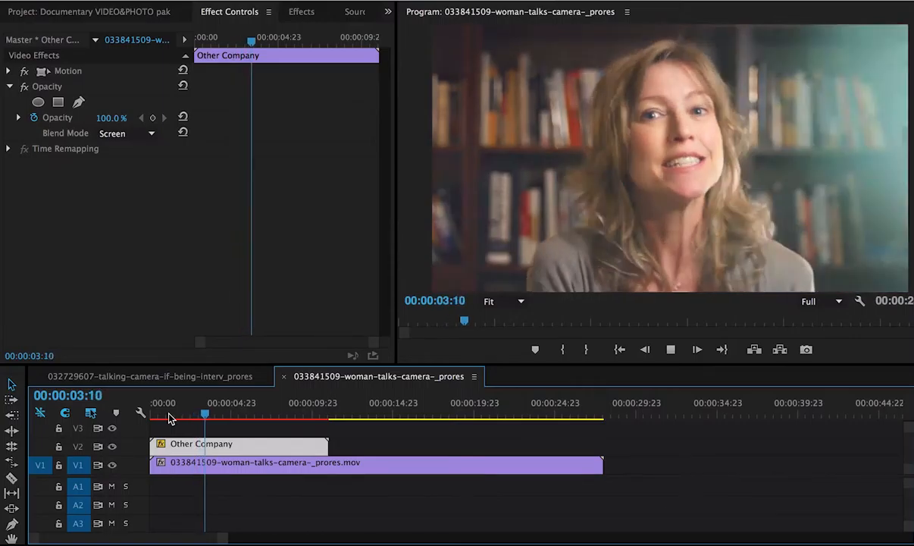
click(238, 403)
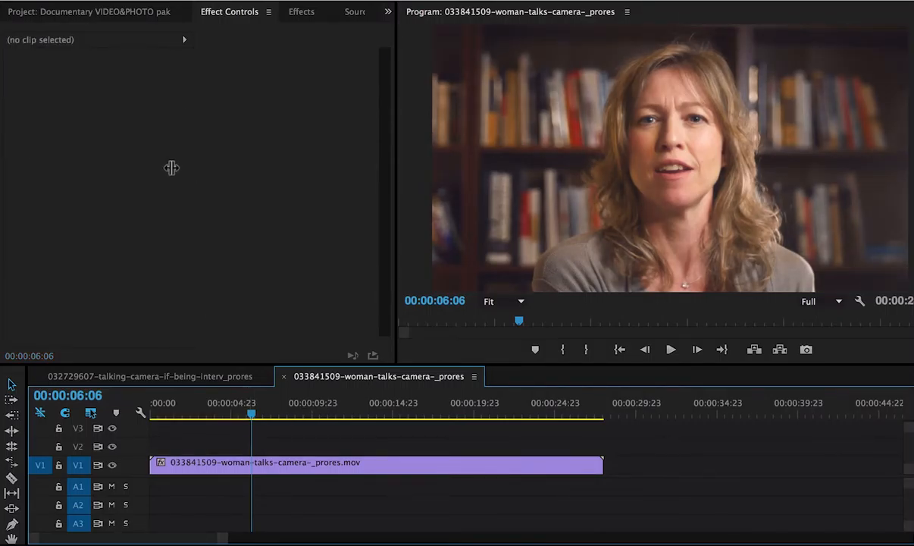
Drag 3BLU7773.png from the Documentary bin onto V2 at the start of the woman's interview
click(91, 12)
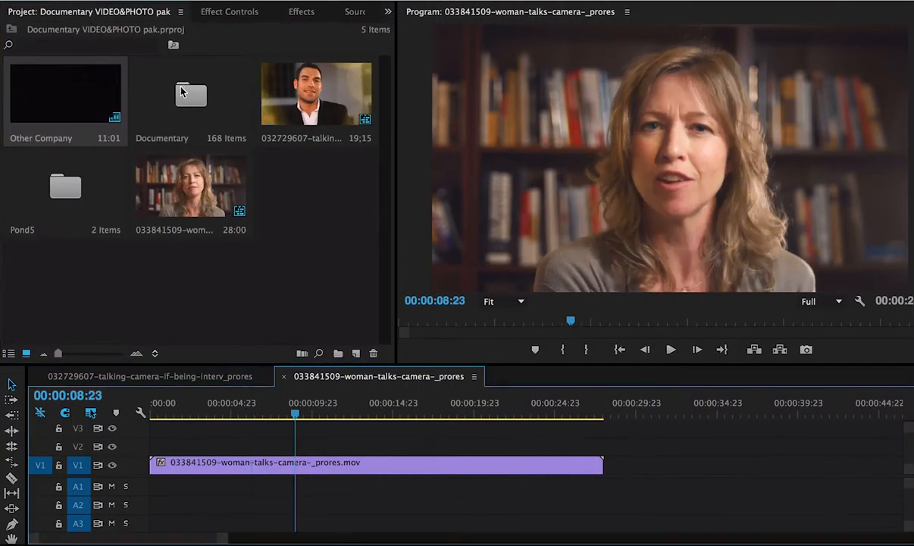
double_click(191, 94)
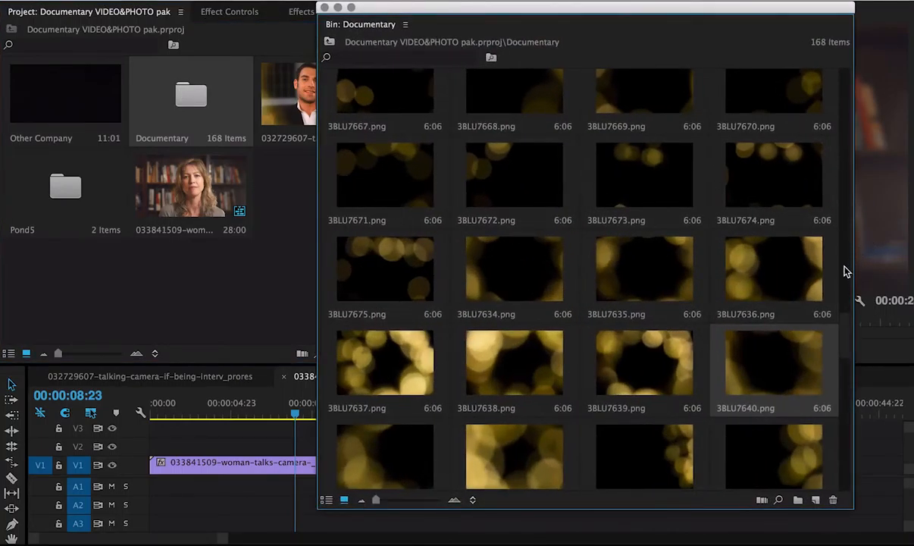
scroll(down, 3)
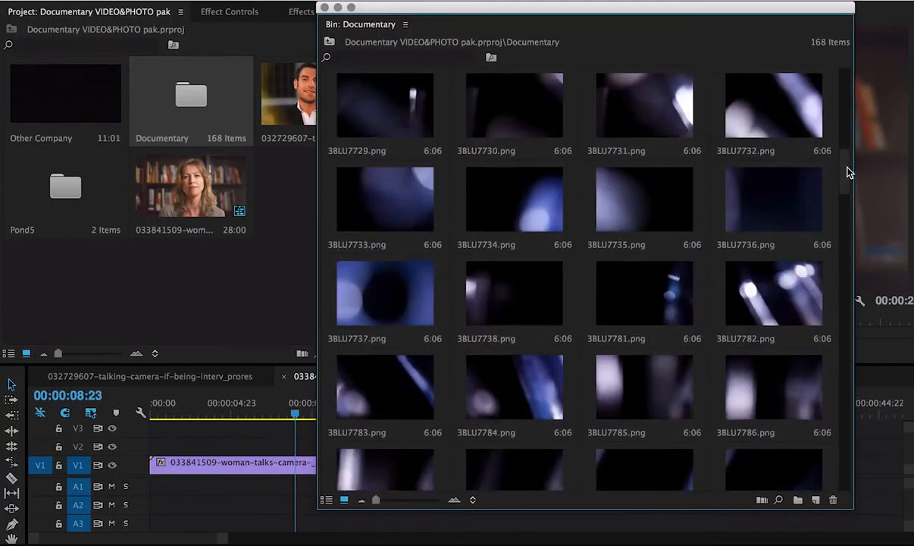
scroll(up, 3)
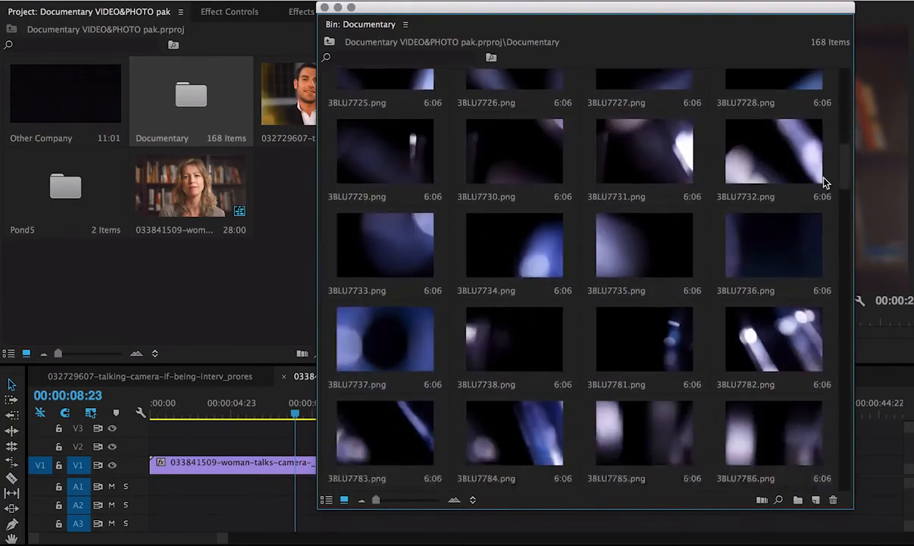
scroll(down, 3)
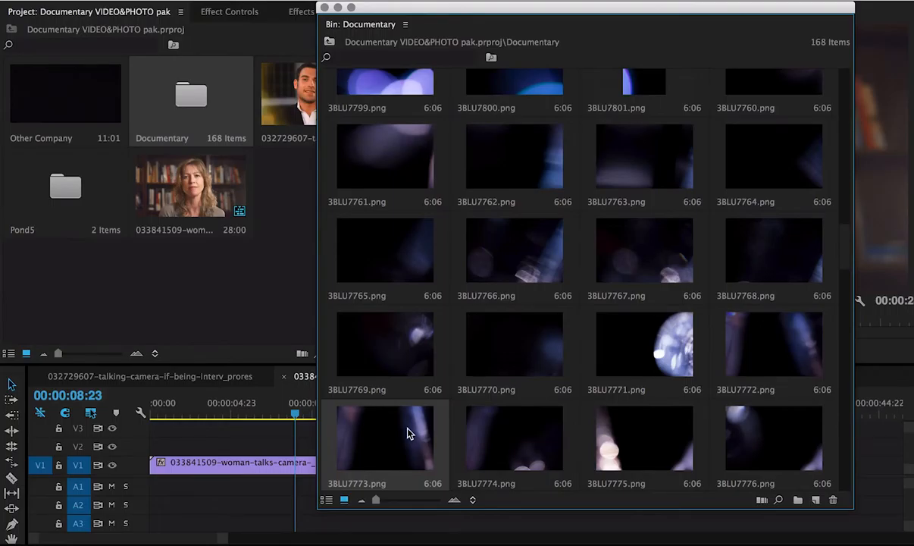
drag(385, 438, 199, 443)
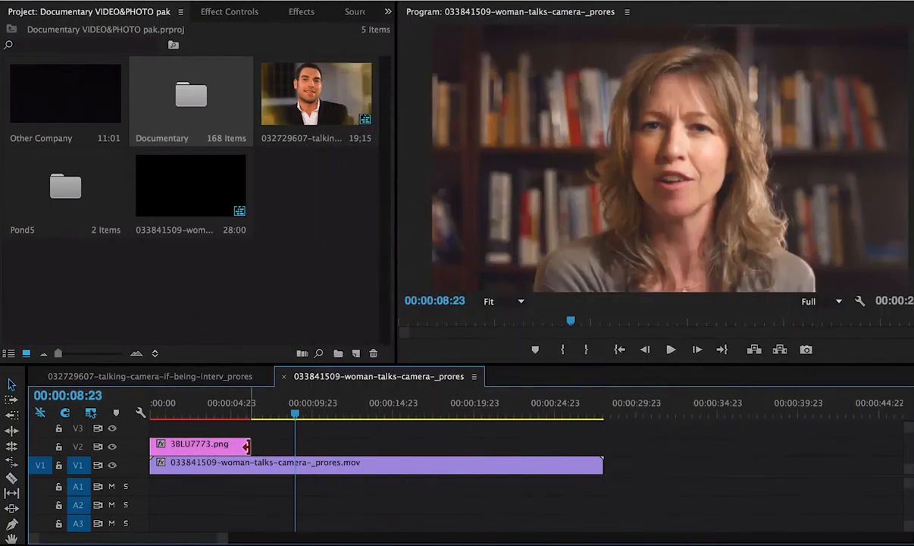
Stretch the 3BLU7773.png overlay to the interview's end and enter a new Scale value
drag(248, 444, 606, 443)
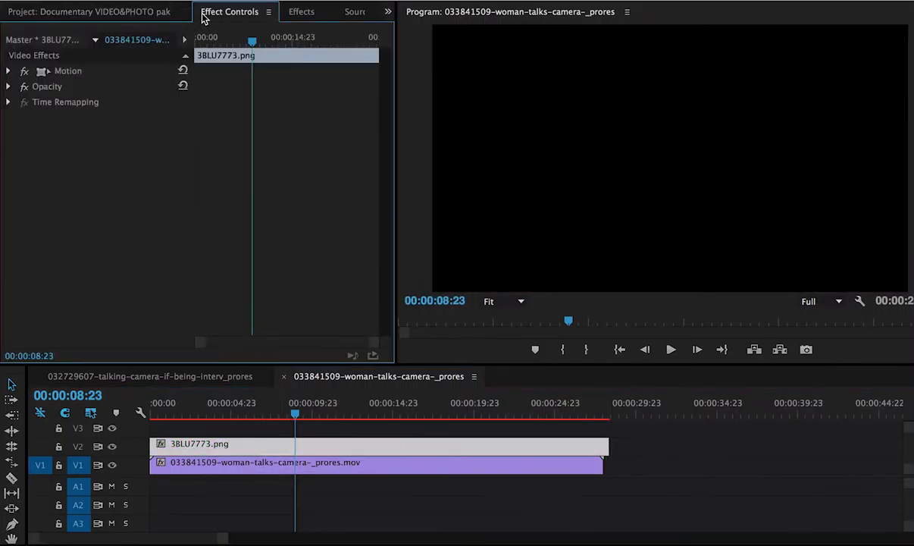
click(8, 70)
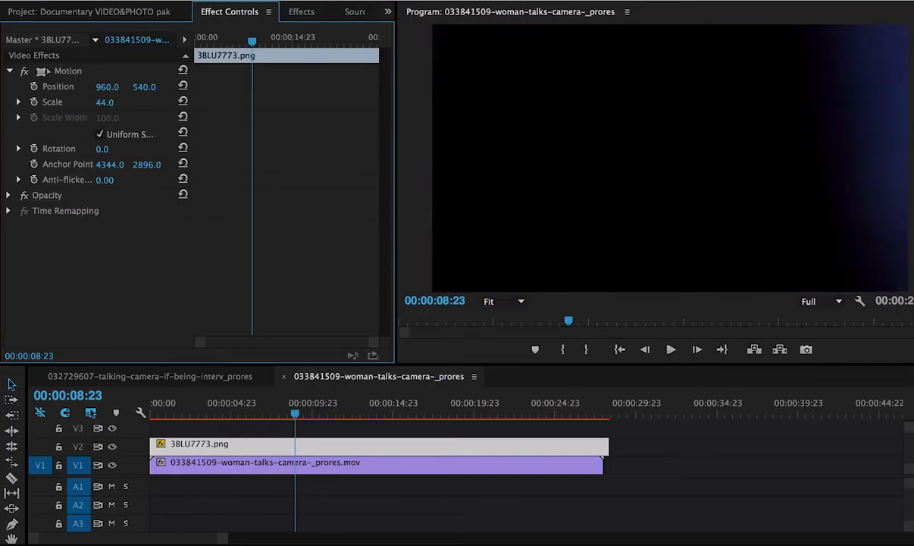
text(35.0)
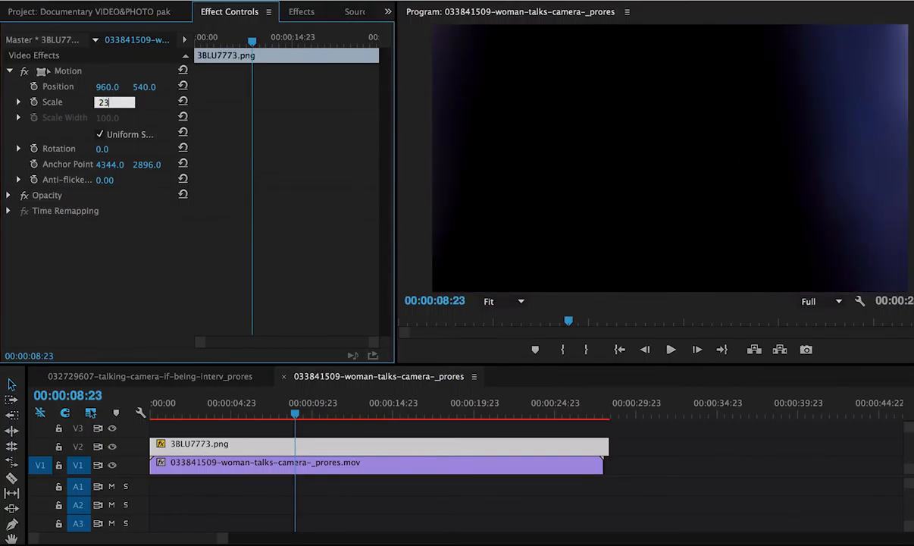
key(Return)
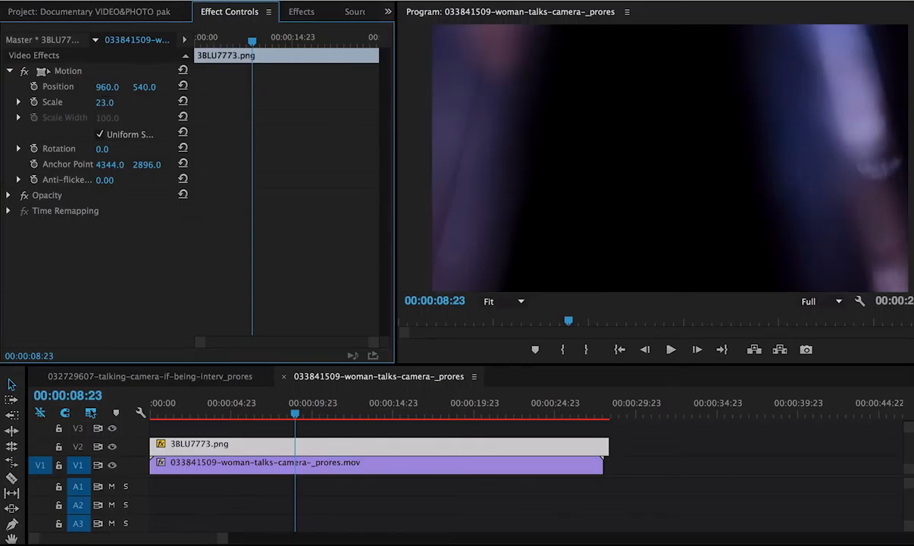
click(8, 194)
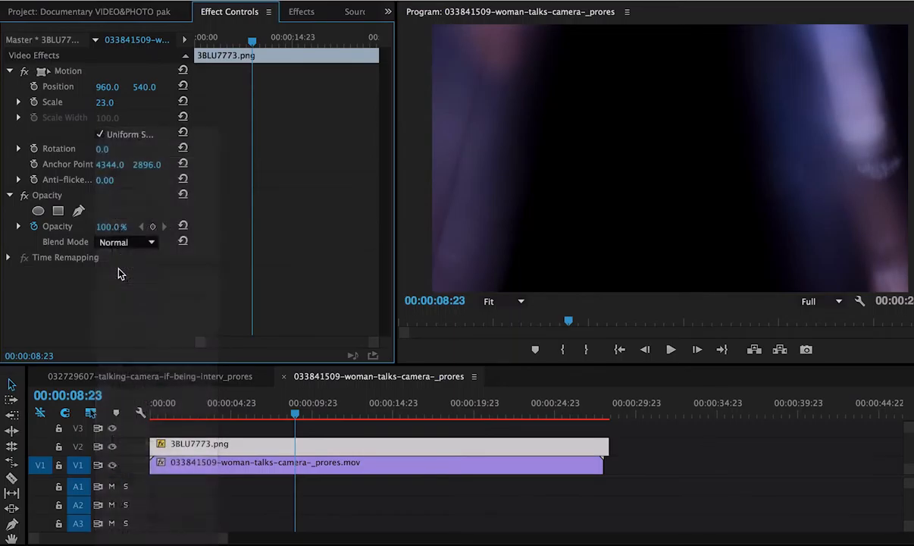
click(126, 242)
text(t)
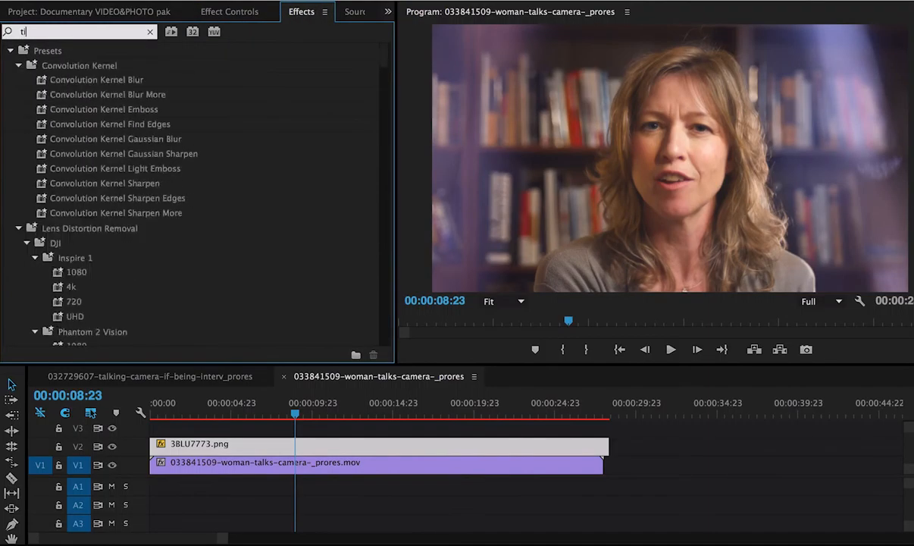
Search the Effects panel for the Tint effect
text(int)
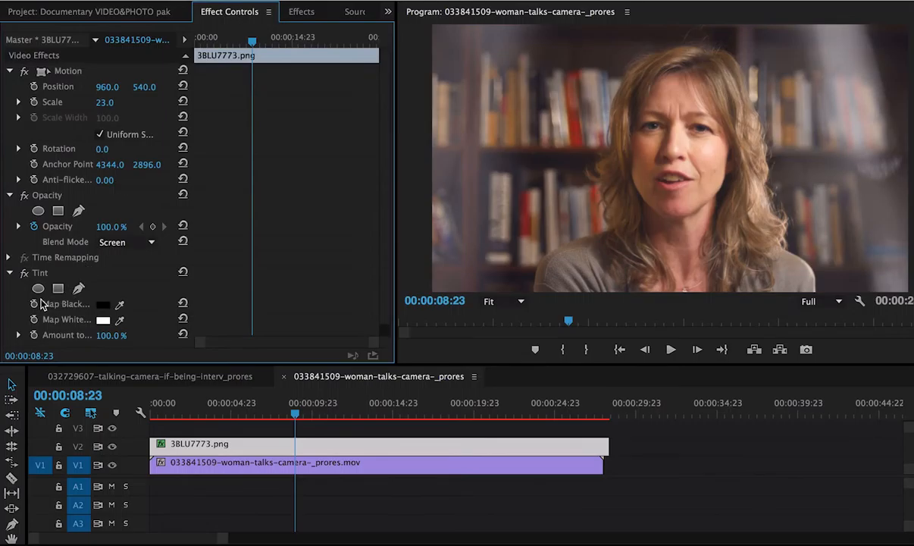
Set the Tint effect's Map White To colour to a saturated red
click(102, 319)
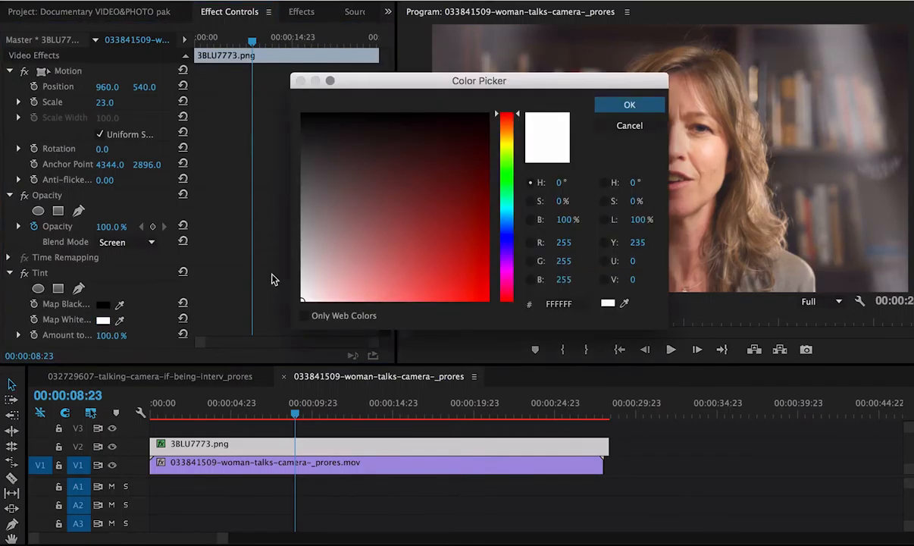
click(484, 298)
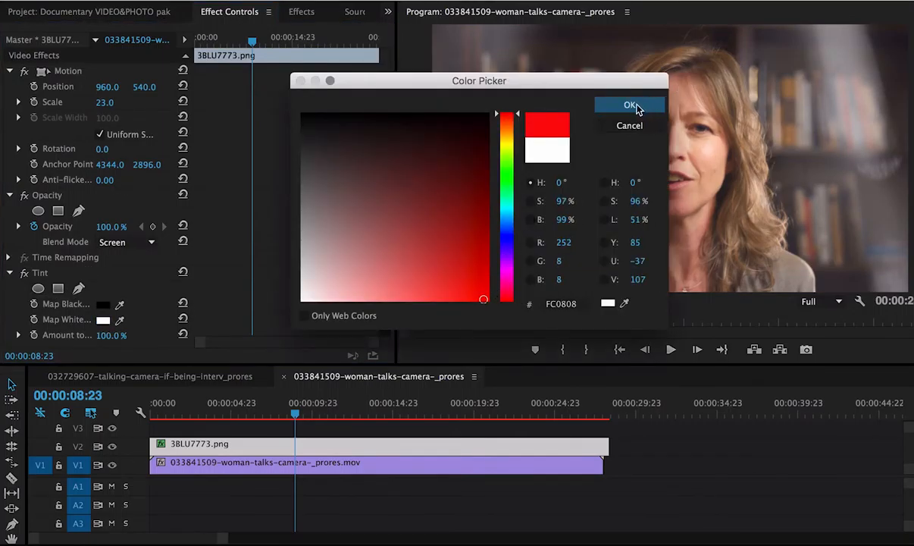
click(631, 104)
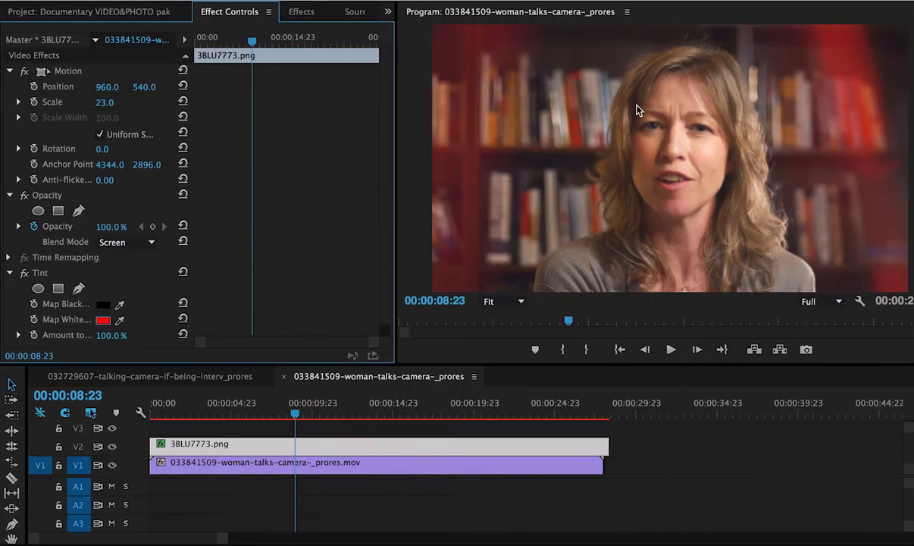
Replace the red tint with a salmon skin tone sampled from the woman's forehead
click(103, 319)
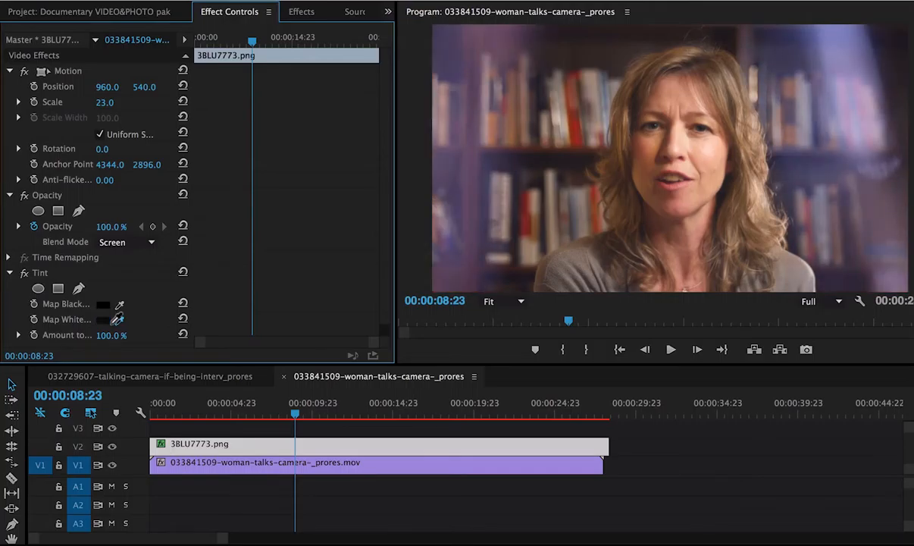
click(102, 319)
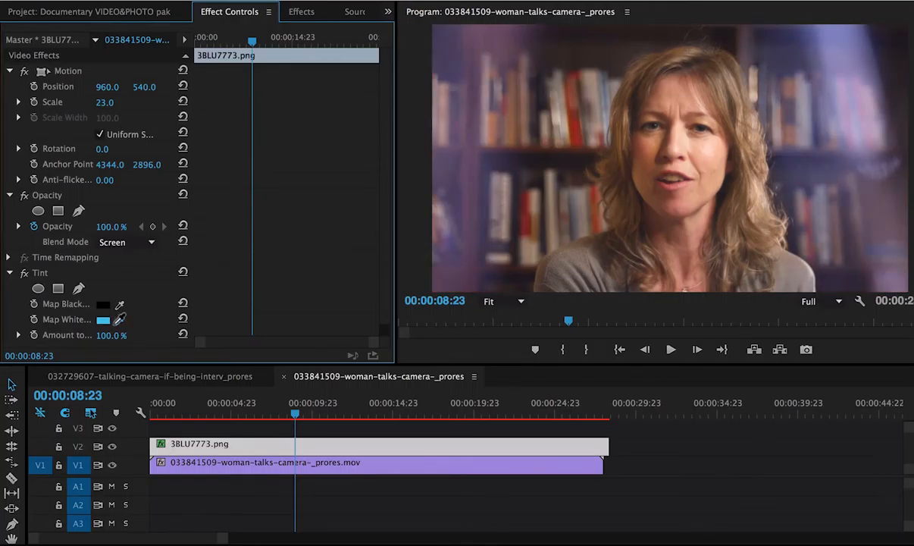
click(118, 319)
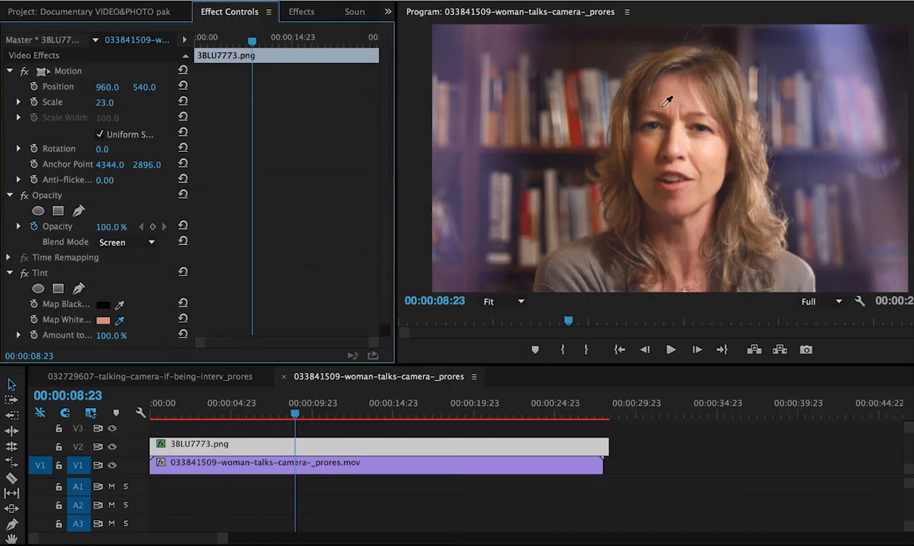